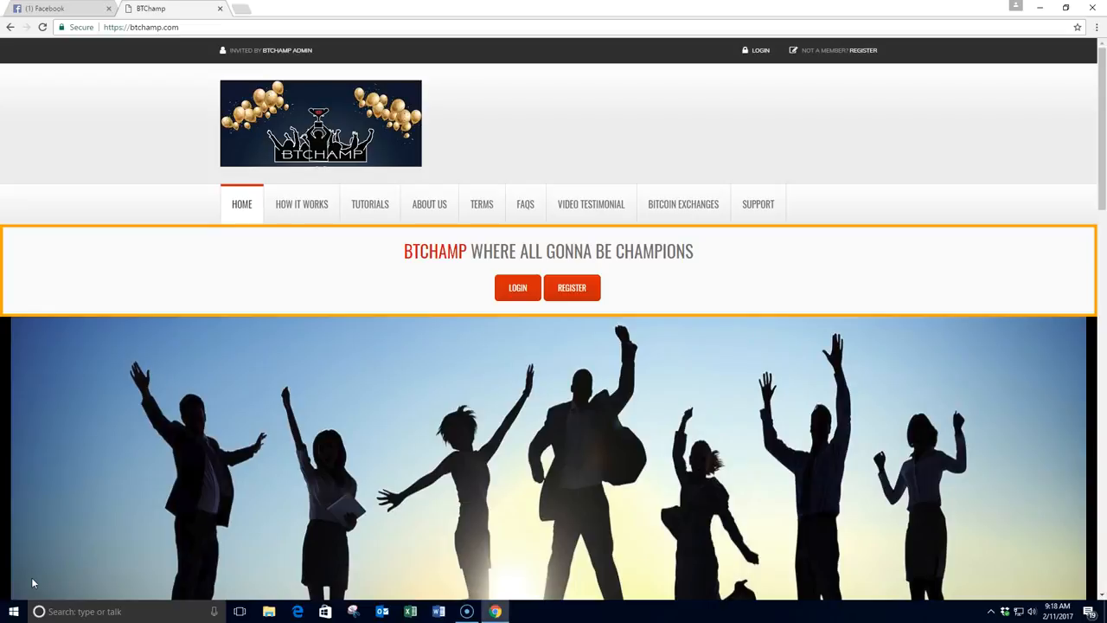
pyautogui.moveTo(315, 218)
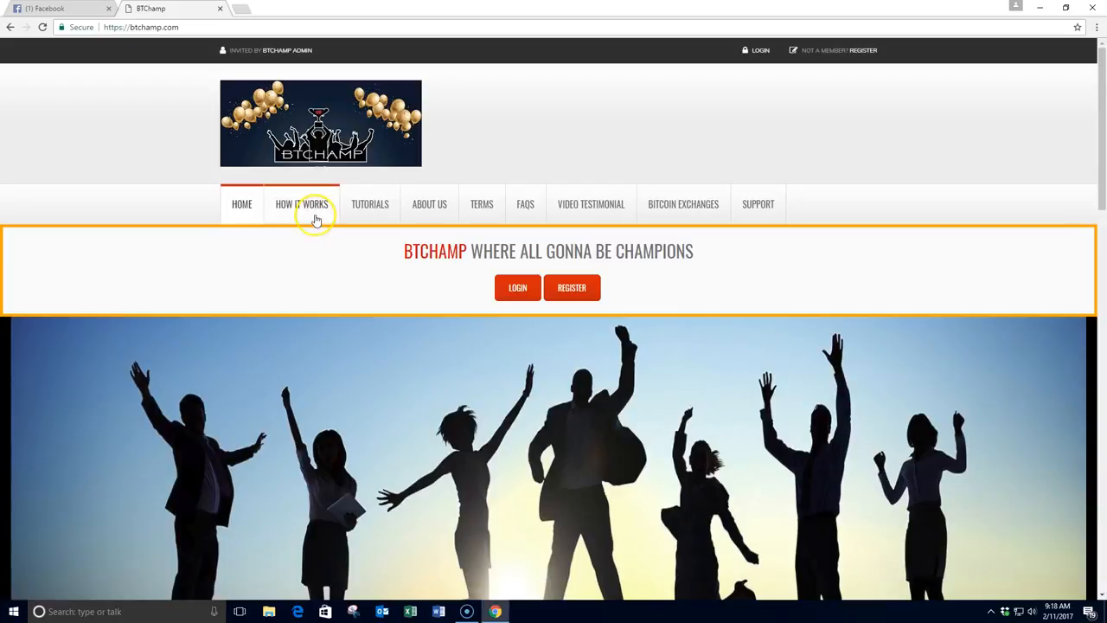
# Step: Show the How It Works compensation table with its six Bitcoin donation and profit levels
pyautogui.click(301, 205)
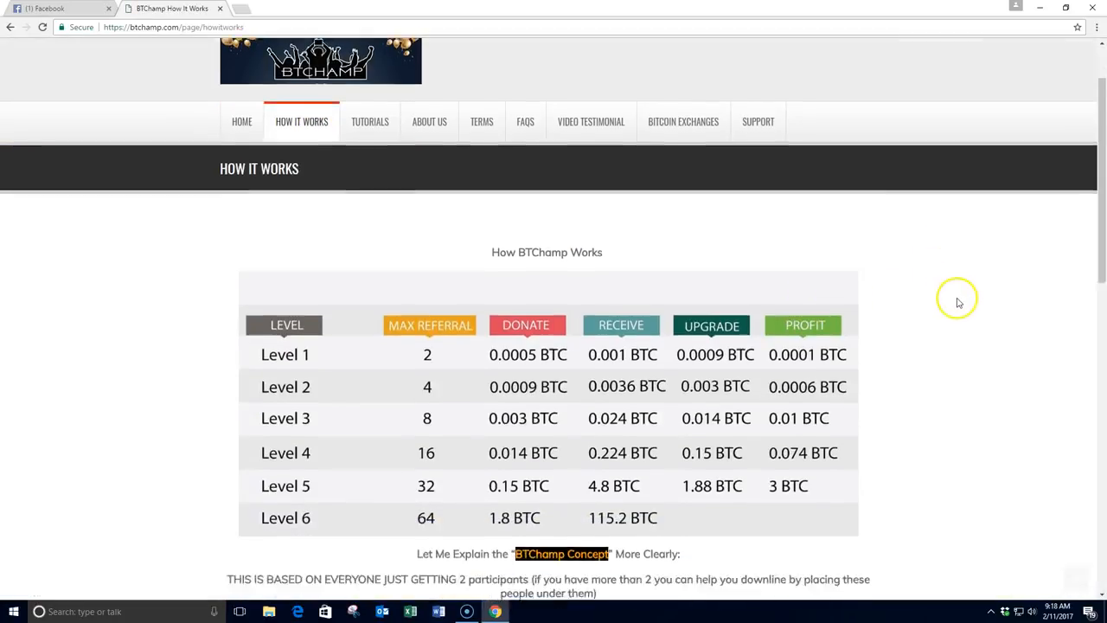
pyautogui.scroll(-3)
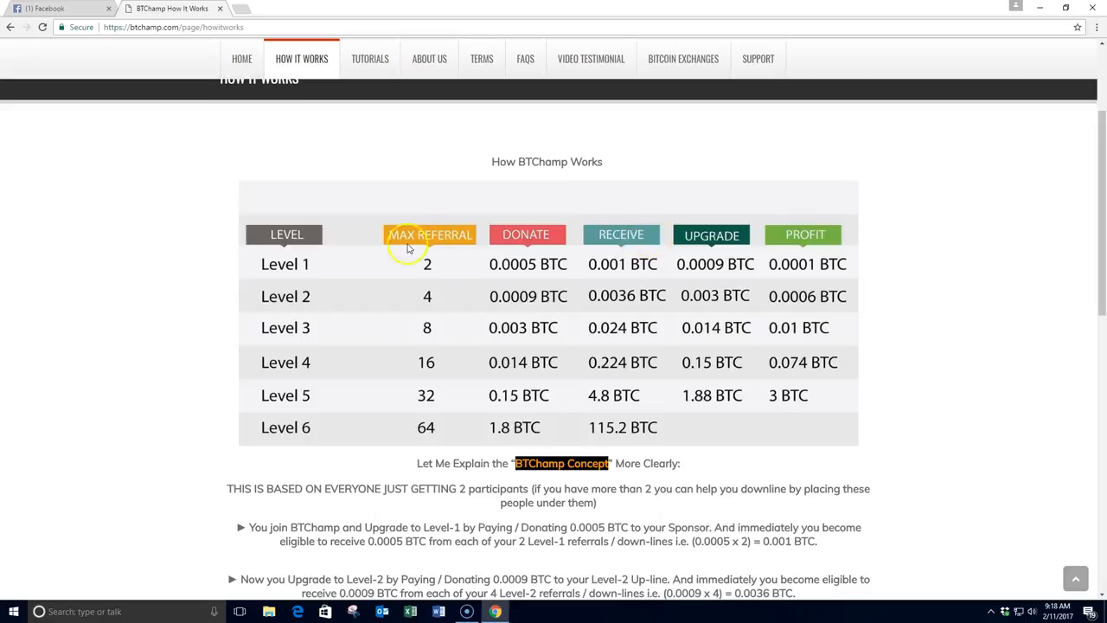
pyautogui.moveTo(281, 347)
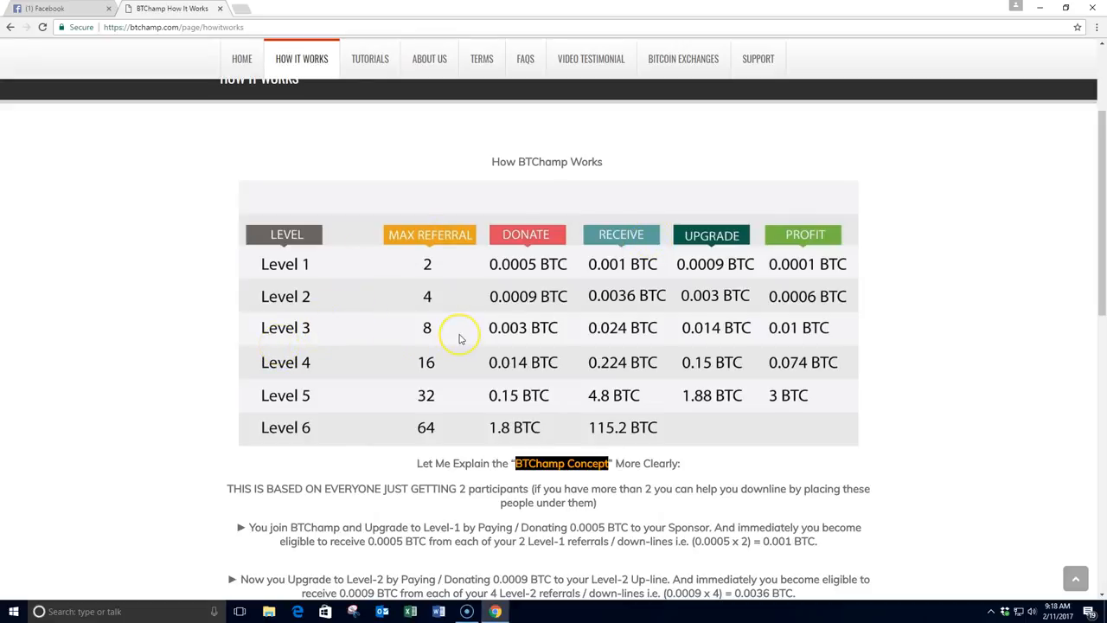
pyautogui.moveTo(536, 329)
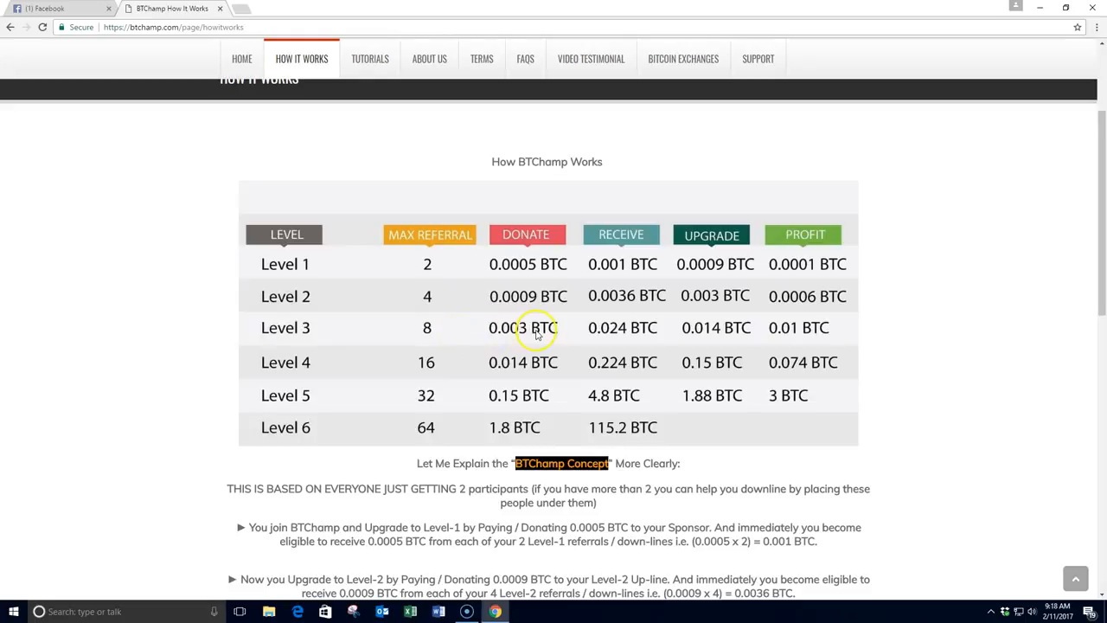
pyautogui.moveTo(562, 328)
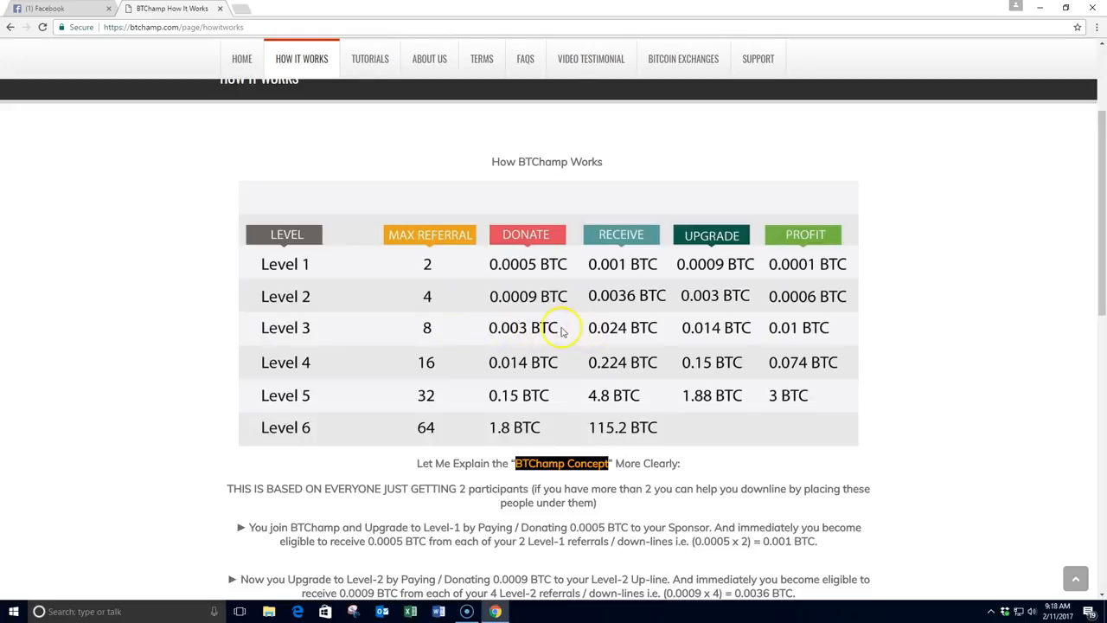
pyautogui.moveTo(485, 332)
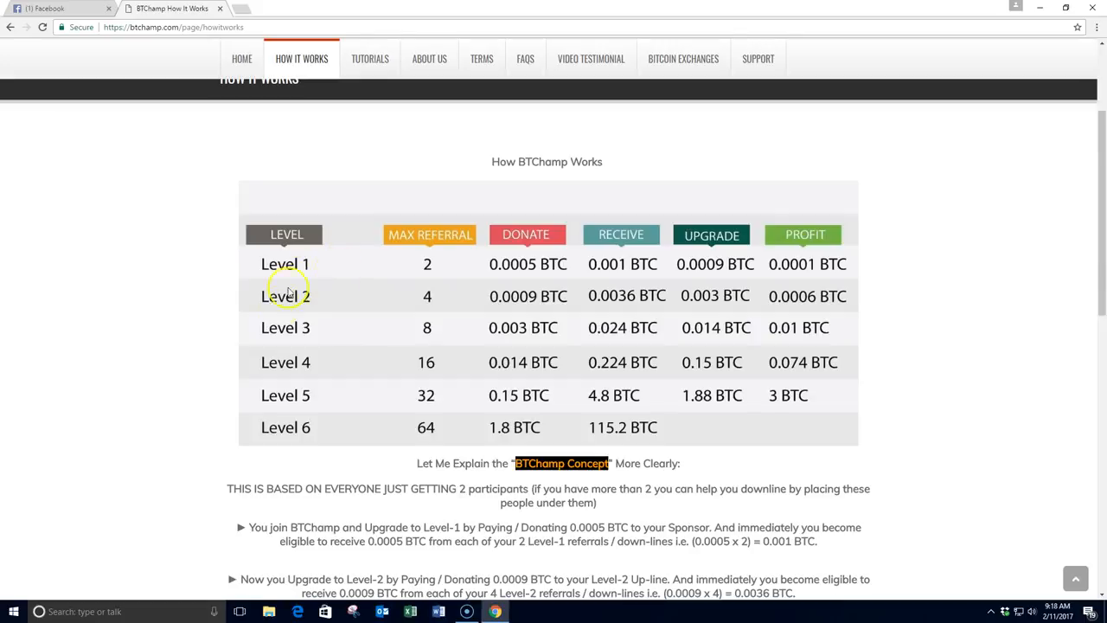
pyautogui.moveTo(149, 380)
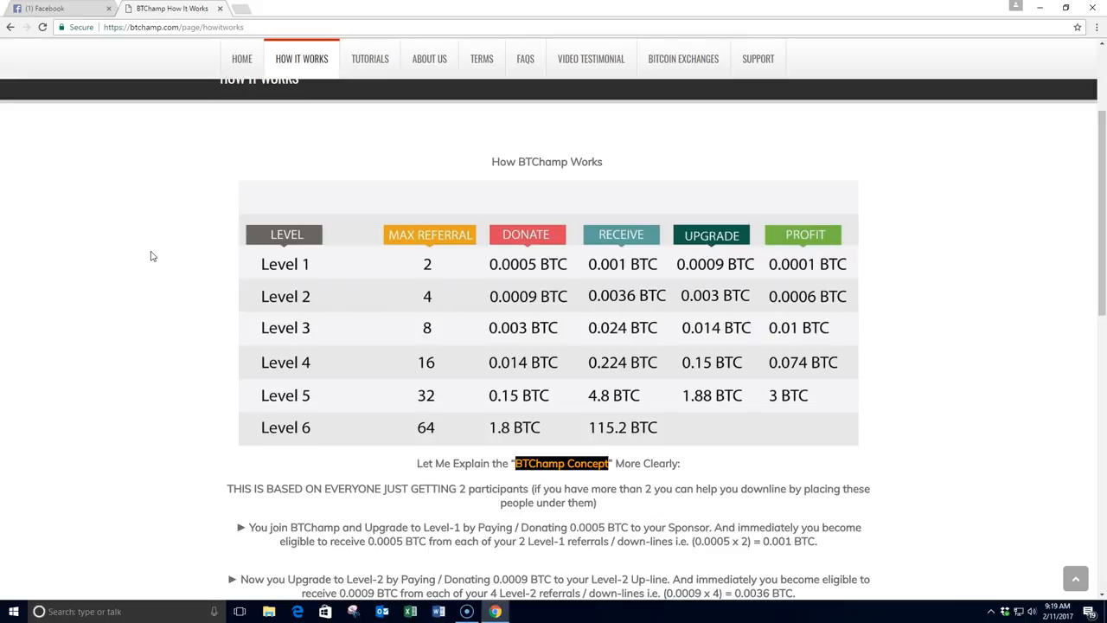
pyautogui.moveTo(470, 262)
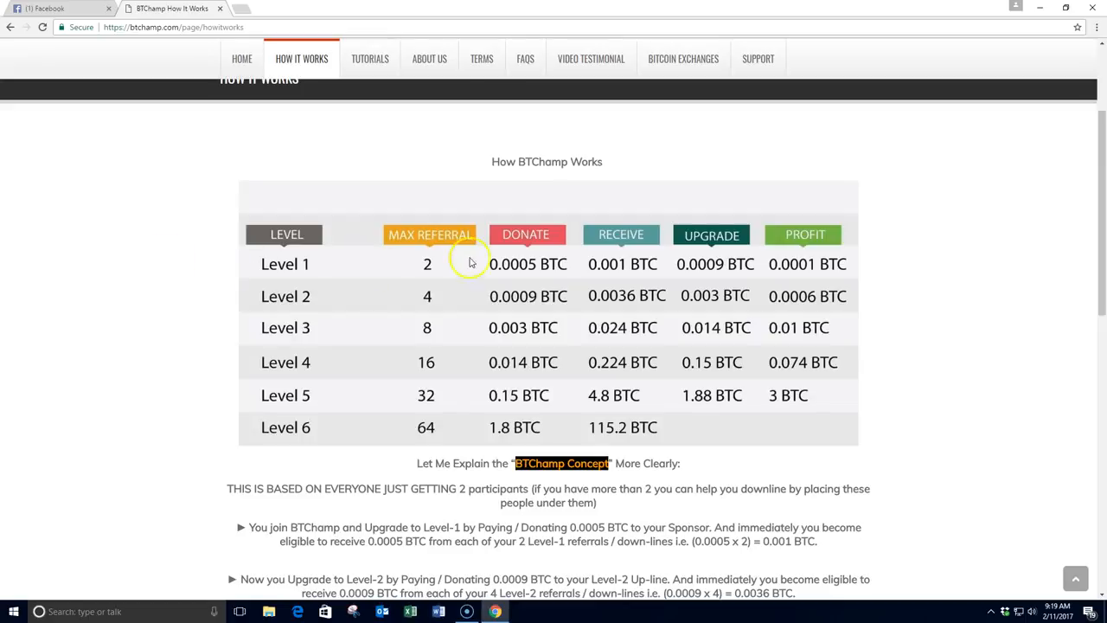
pyautogui.moveTo(519, 271)
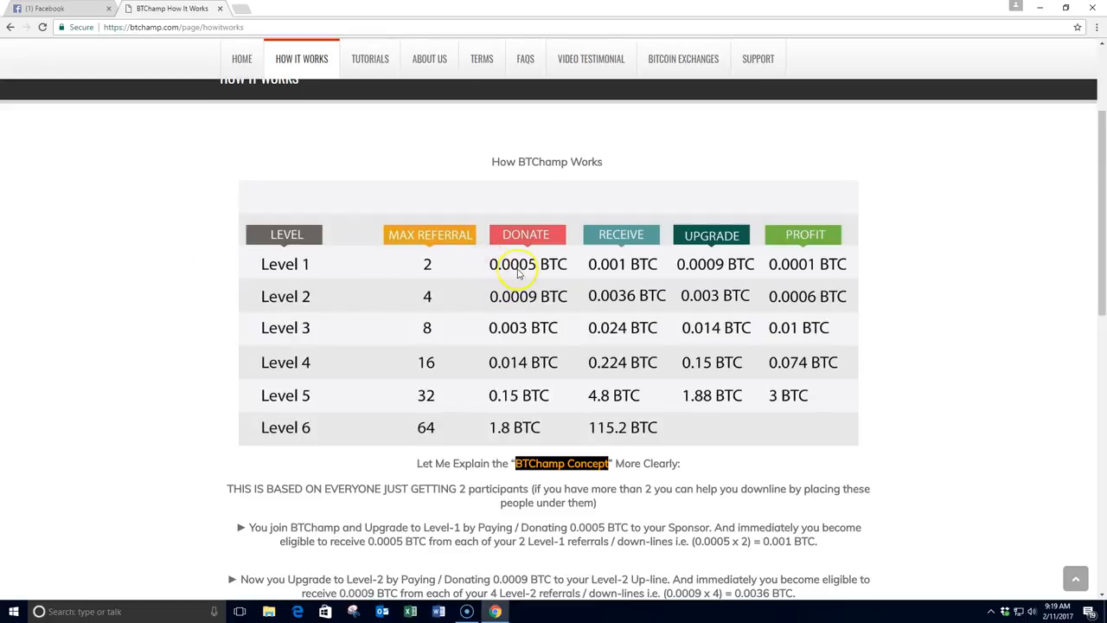
pyautogui.moveTo(877, 280)
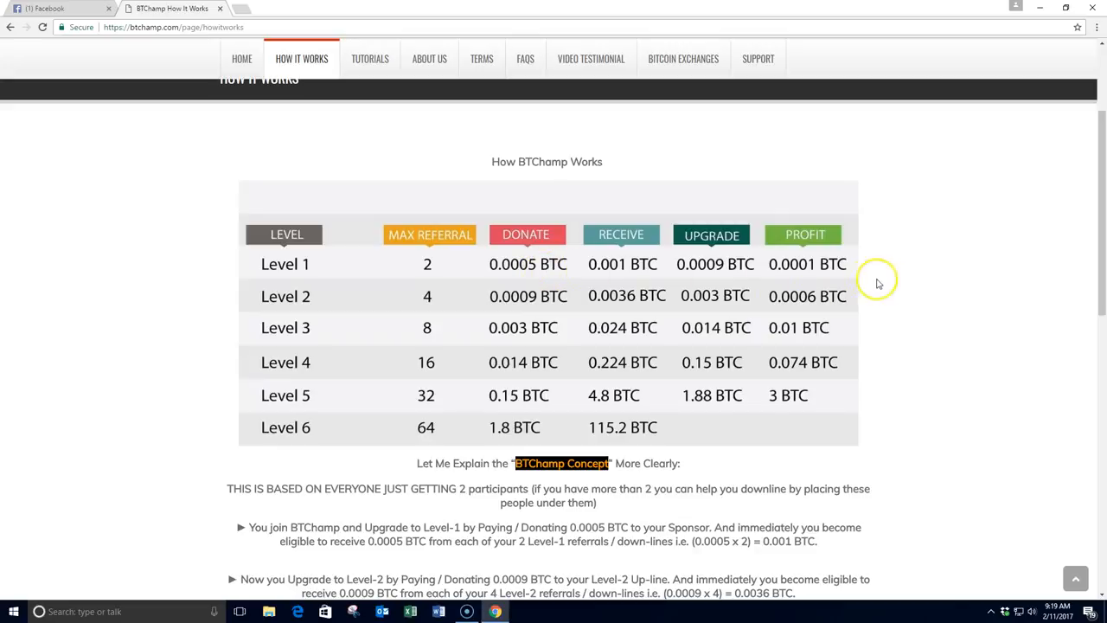
pyautogui.moveTo(897, 280)
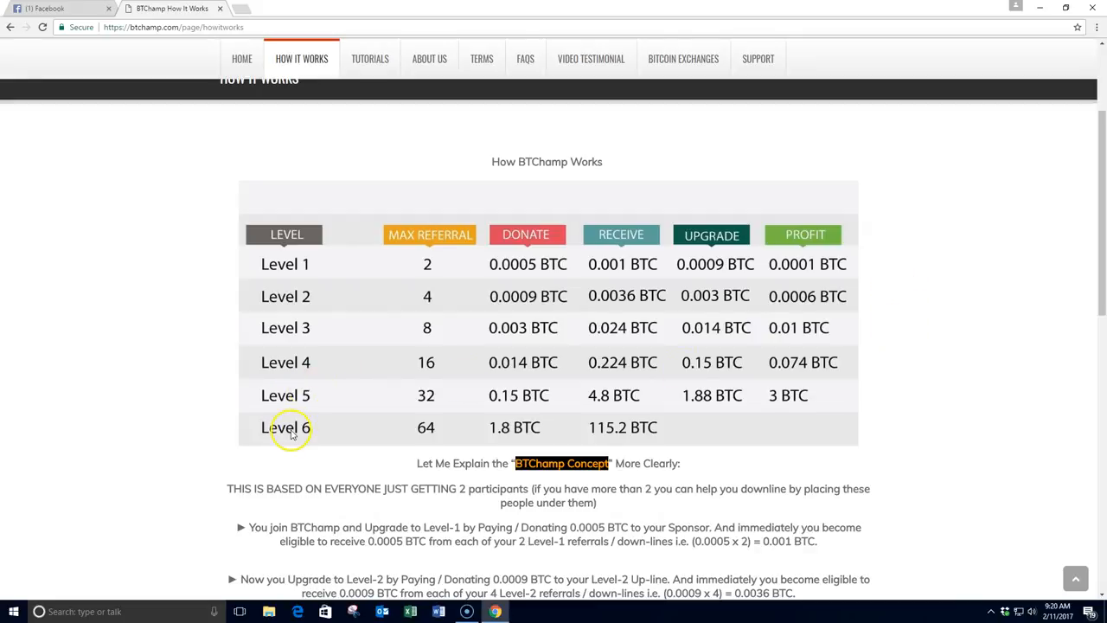
pyautogui.moveTo(512, 405)
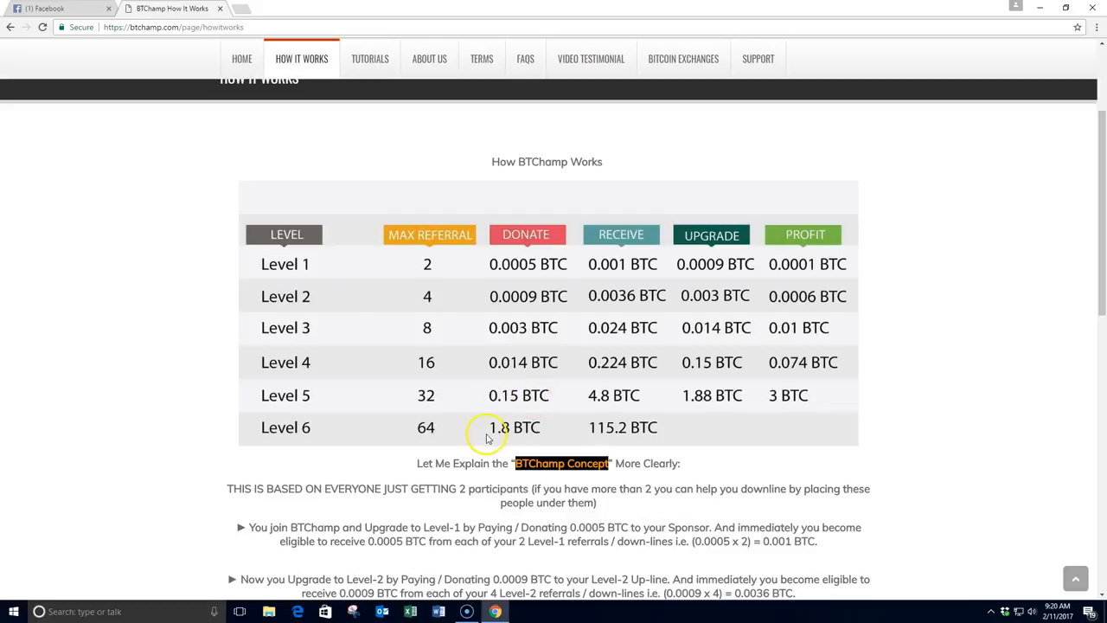
pyautogui.moveTo(576, 389)
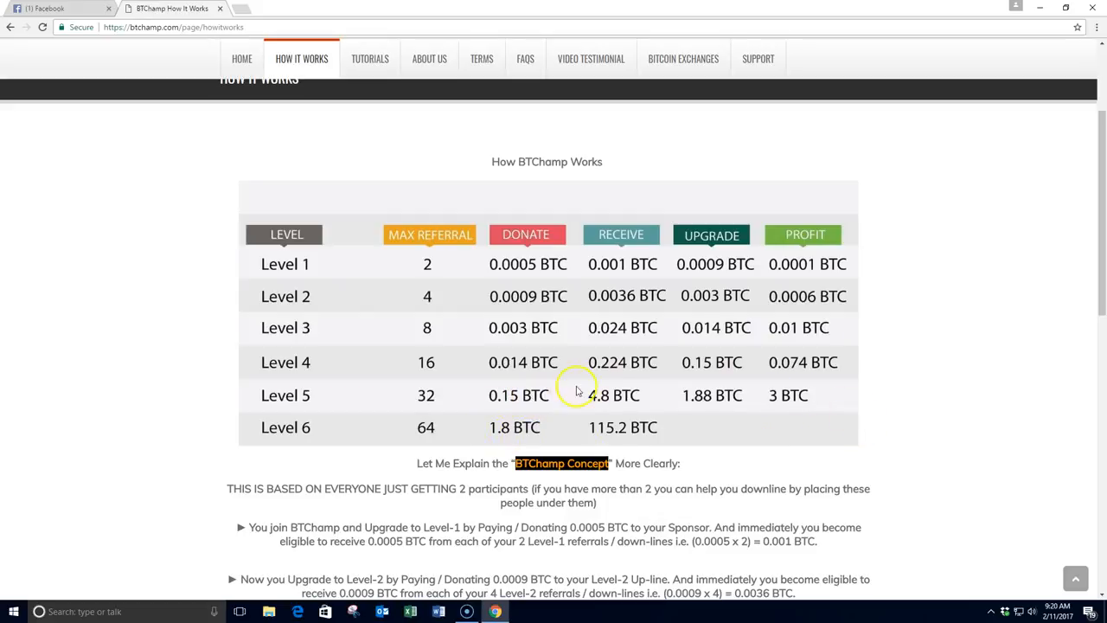
pyautogui.moveTo(377, 424)
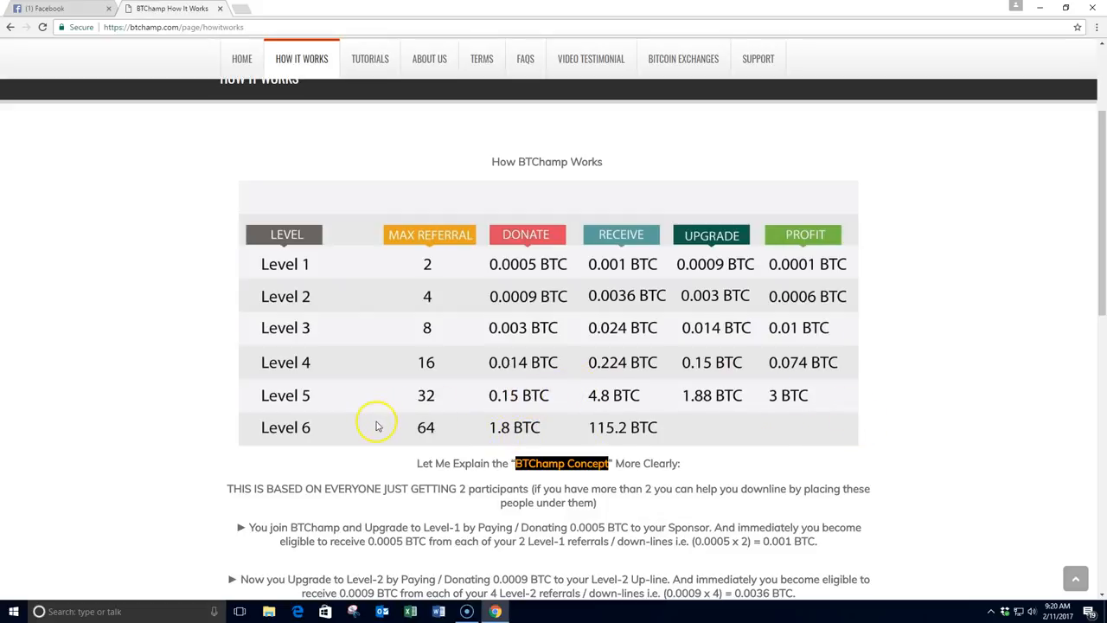
pyautogui.moveTo(519, 428)
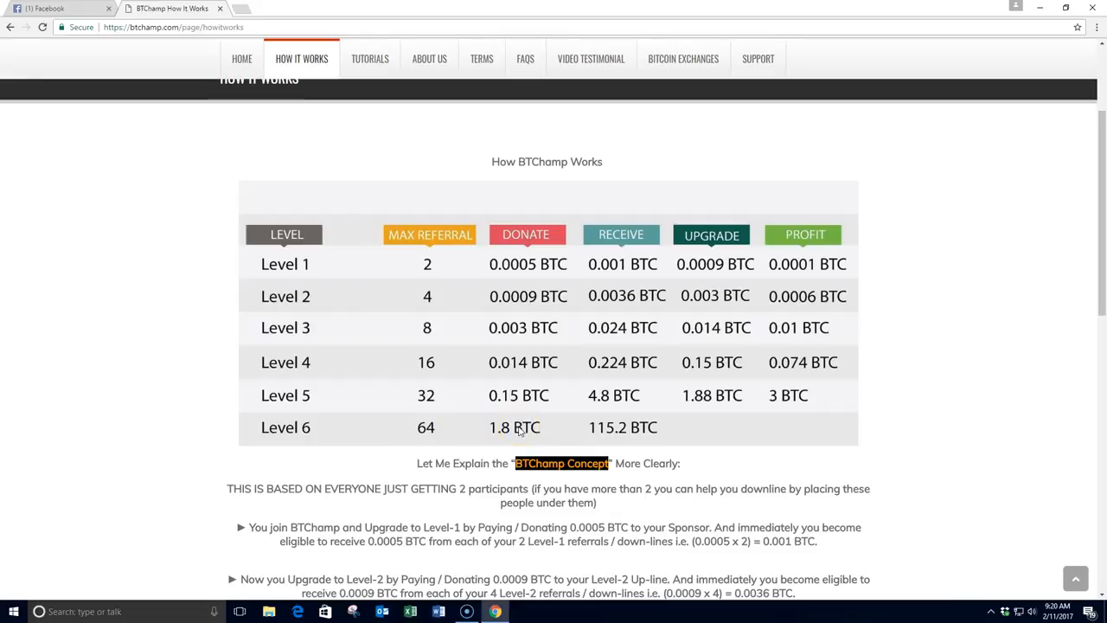
pyautogui.moveTo(931, 266)
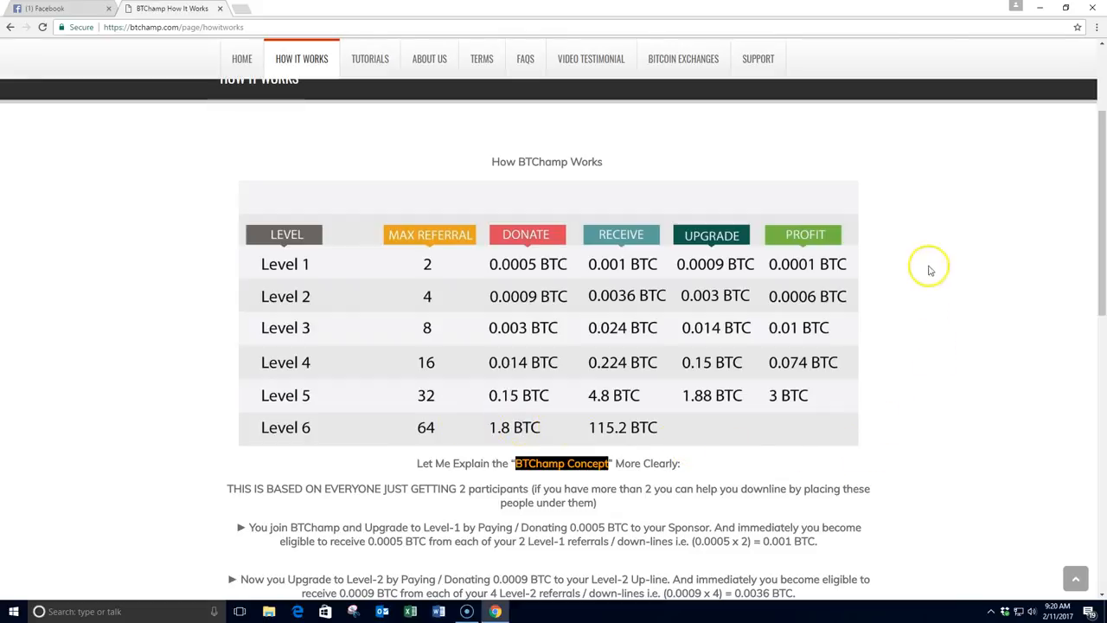
pyautogui.moveTo(297, 298)
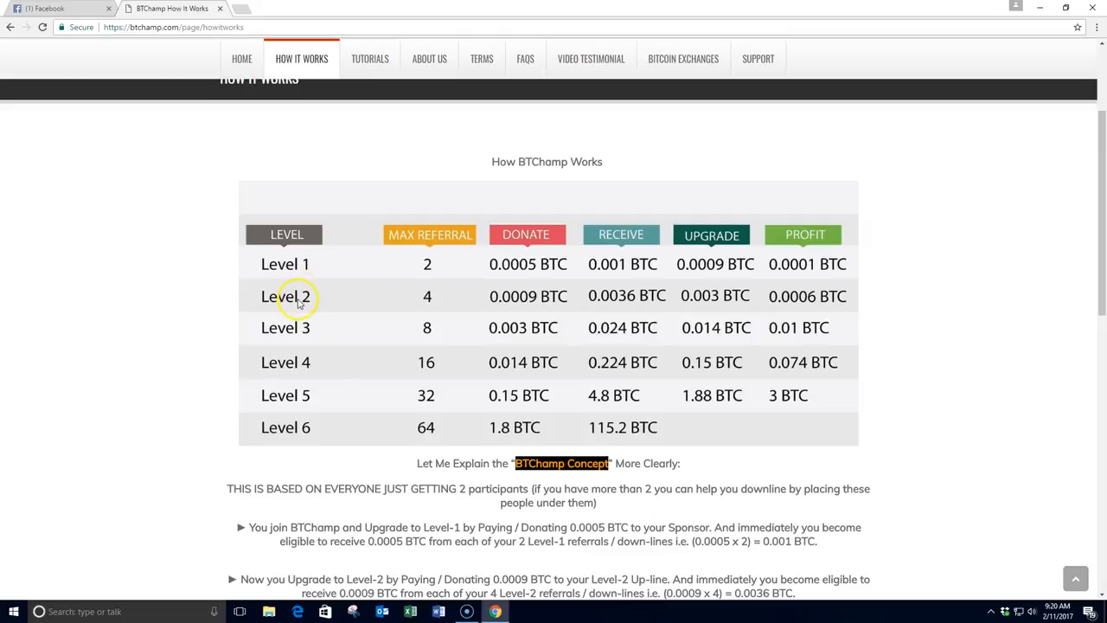
pyautogui.moveTo(844, 394)
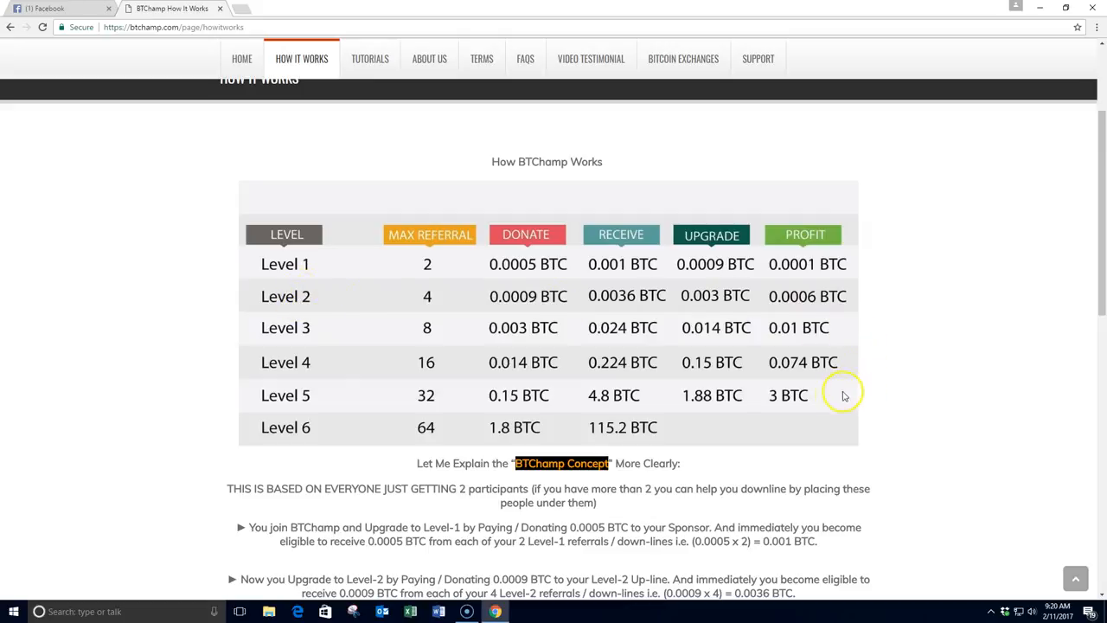
pyautogui.moveTo(833, 400)
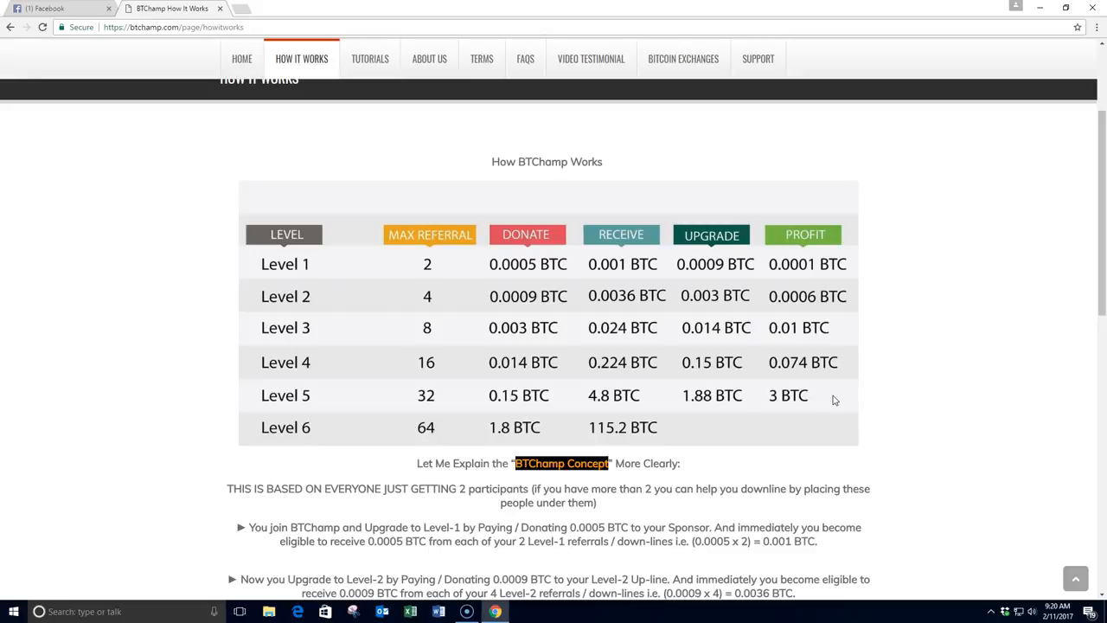
pyautogui.moveTo(948, 371)
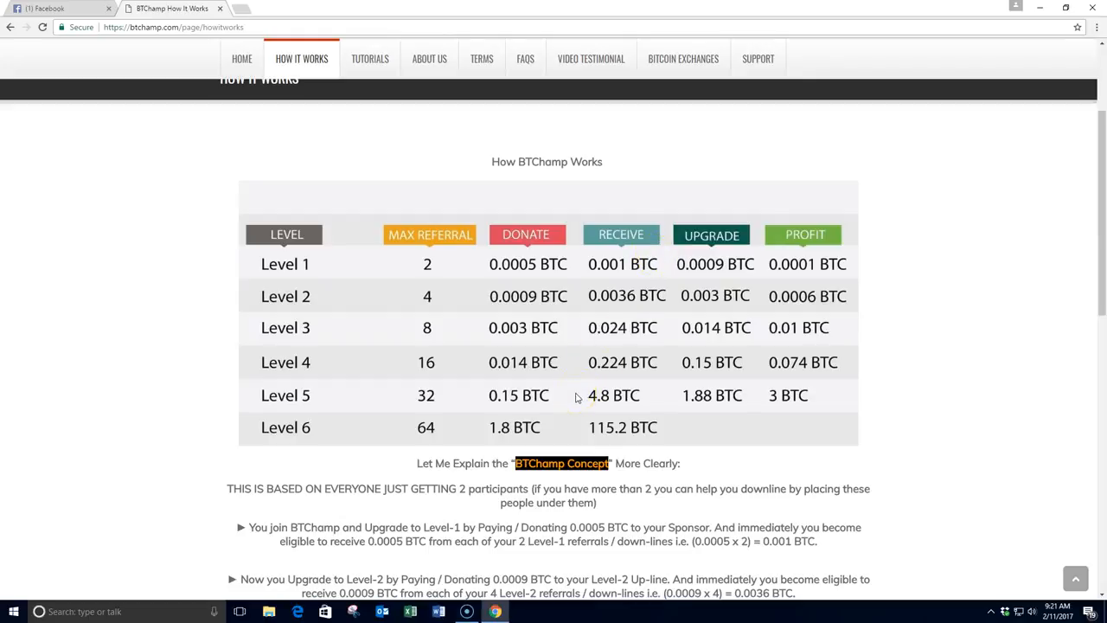
pyautogui.moveTo(951, 422)
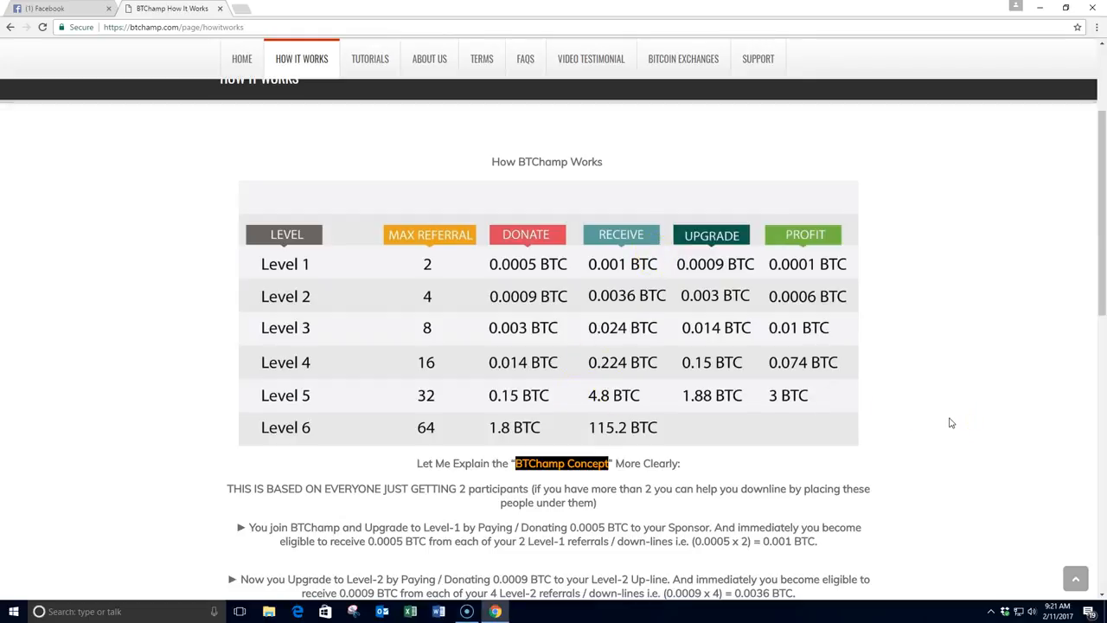
pyautogui.moveTo(985, 268)
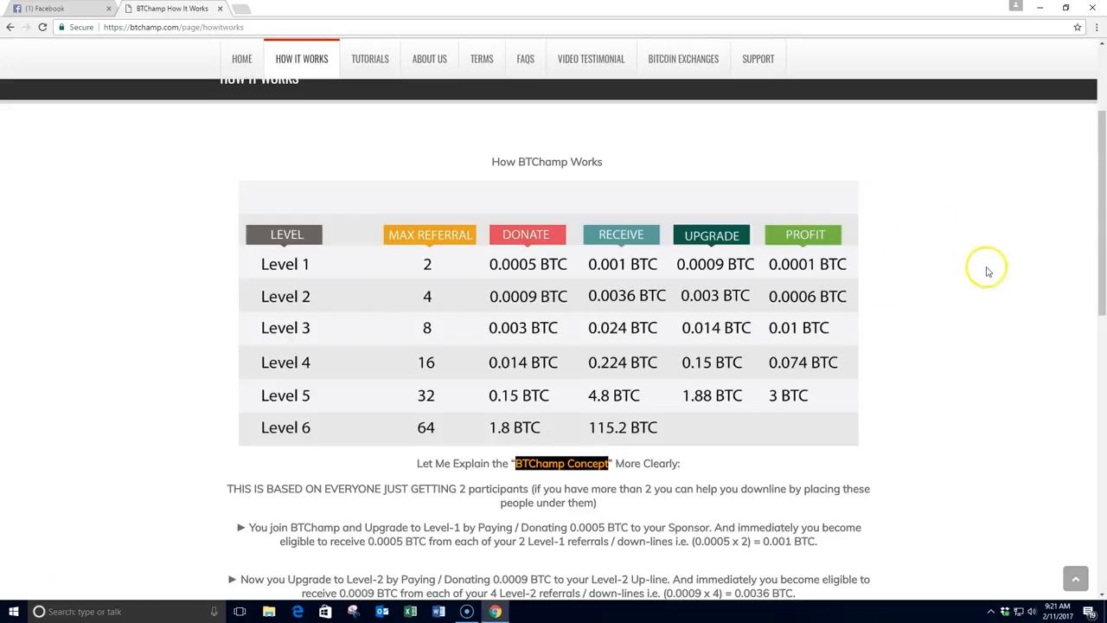
pyautogui.moveTo(853, 428)
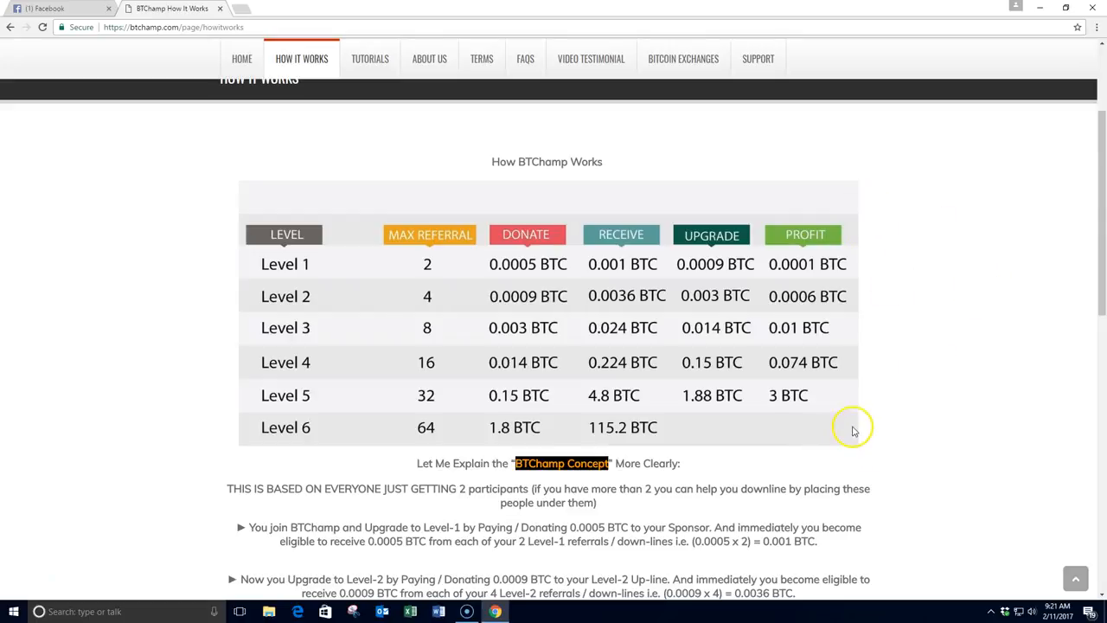
pyautogui.moveTo(906, 300)
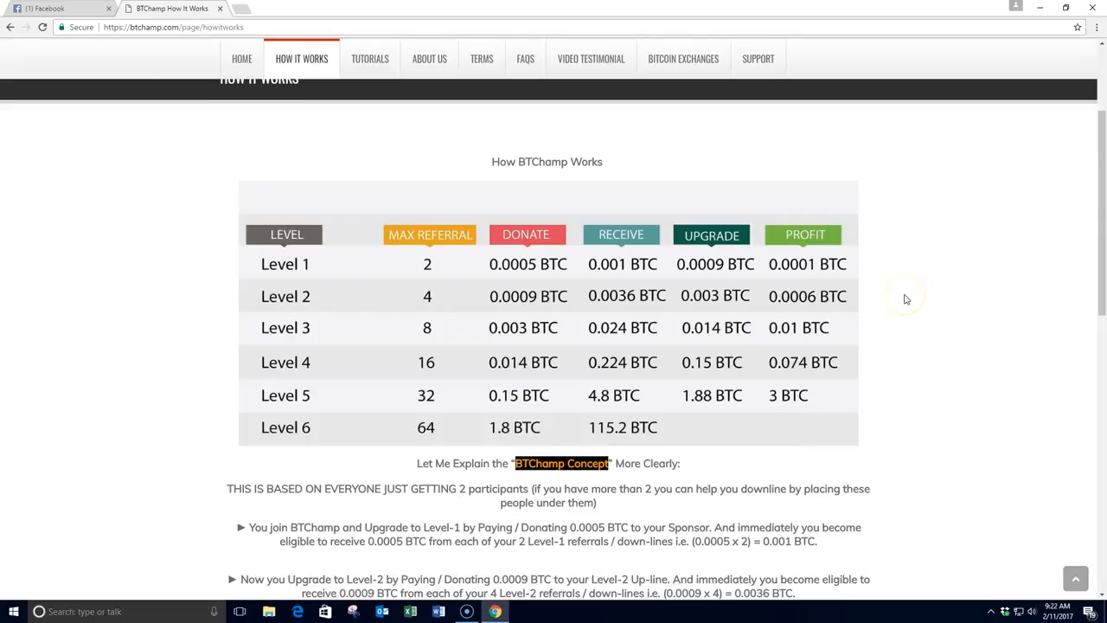
pyautogui.moveTo(865, 415)
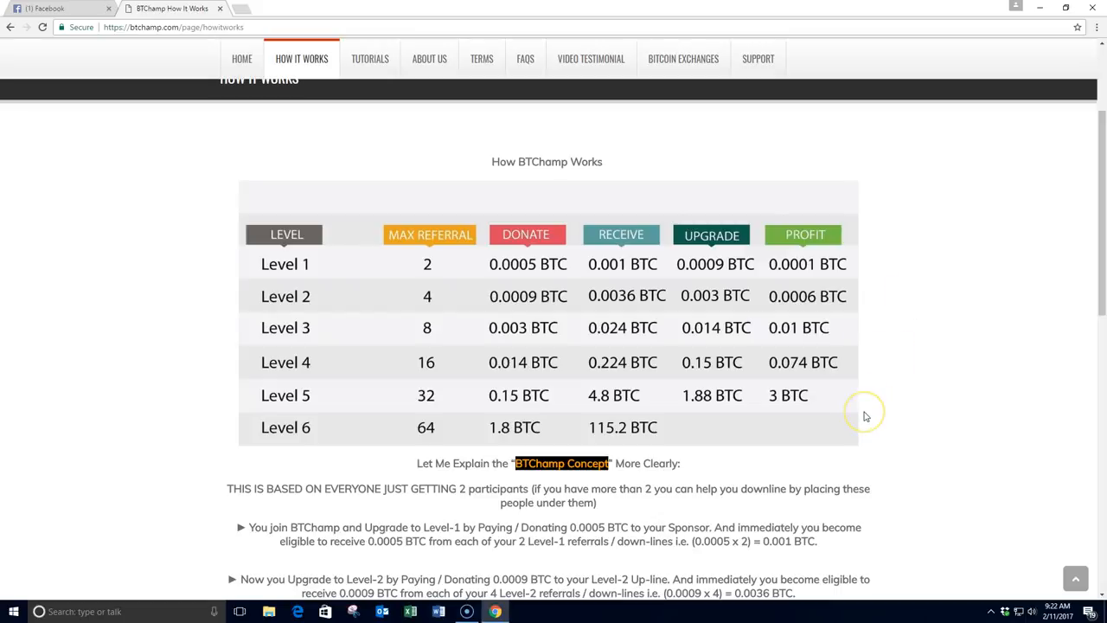